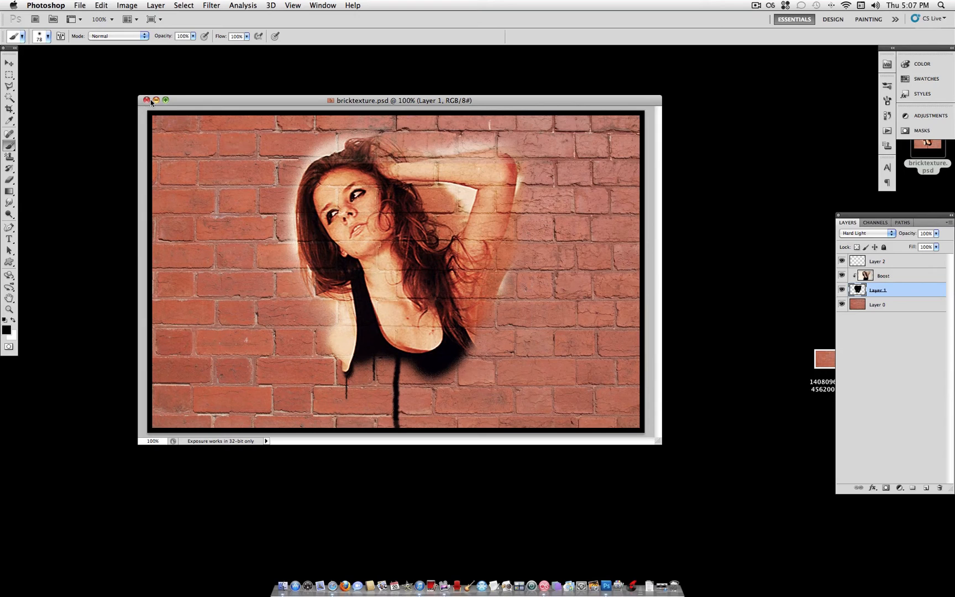
Select the brick wall and girl JPGs on the desktop and drop them onto Photoshop.
{"action": "left_click", "coordinate": [147, 99]}
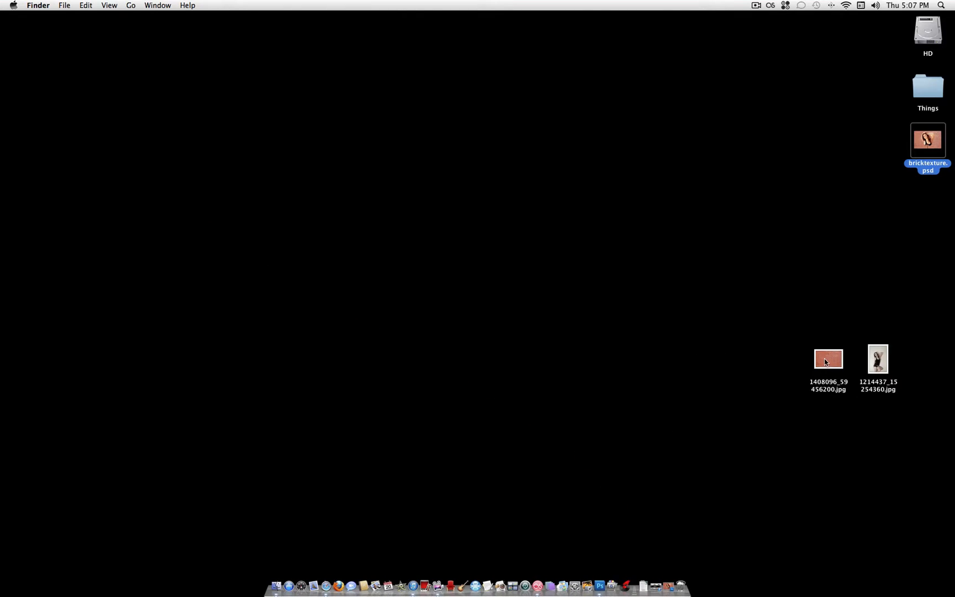
{"action": "left_click", "coordinate": [828, 359]}
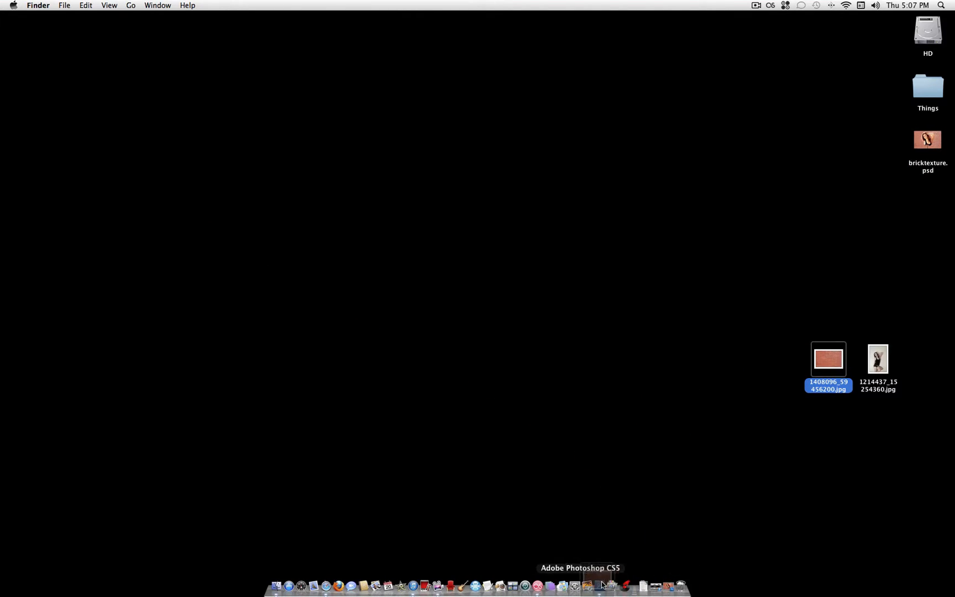
{"action": "left_click", "coordinate": [605, 587]}
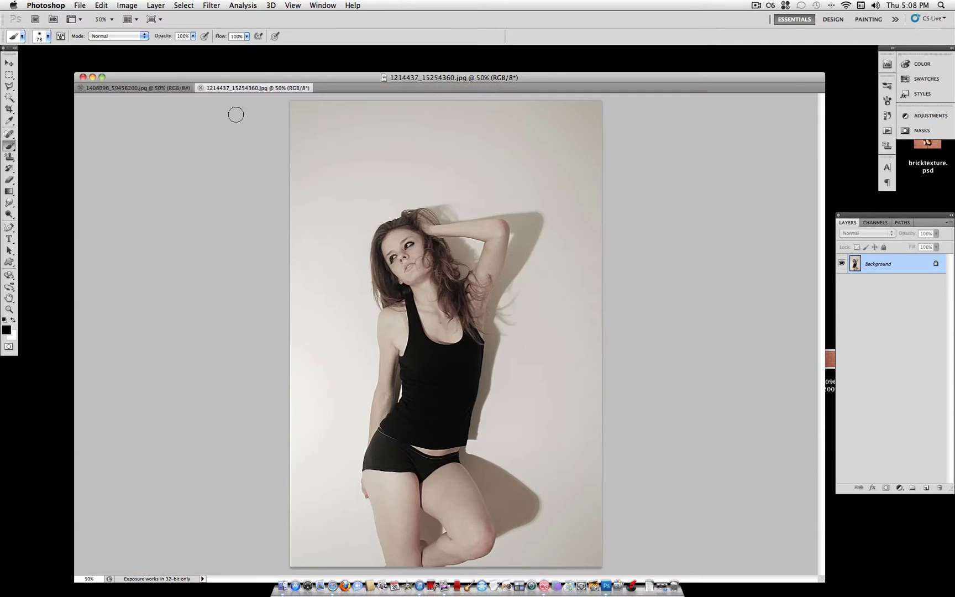
Resize the brick wall to 1200 px wide with Constrain Proportions, then view at 100%.
{"action": "left_click", "coordinate": [135, 87]}
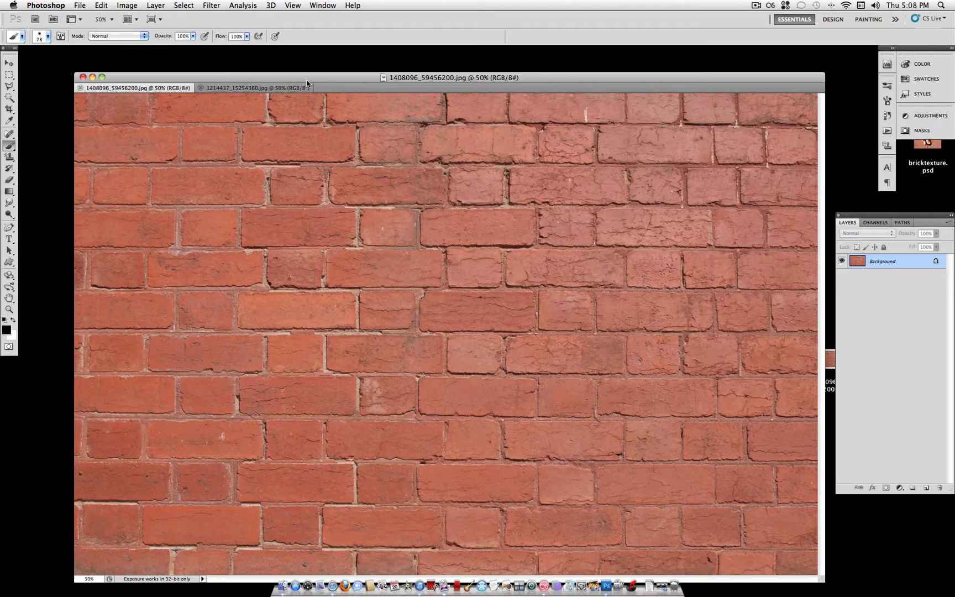
{"action": "left_click", "coordinate": [126, 4]}
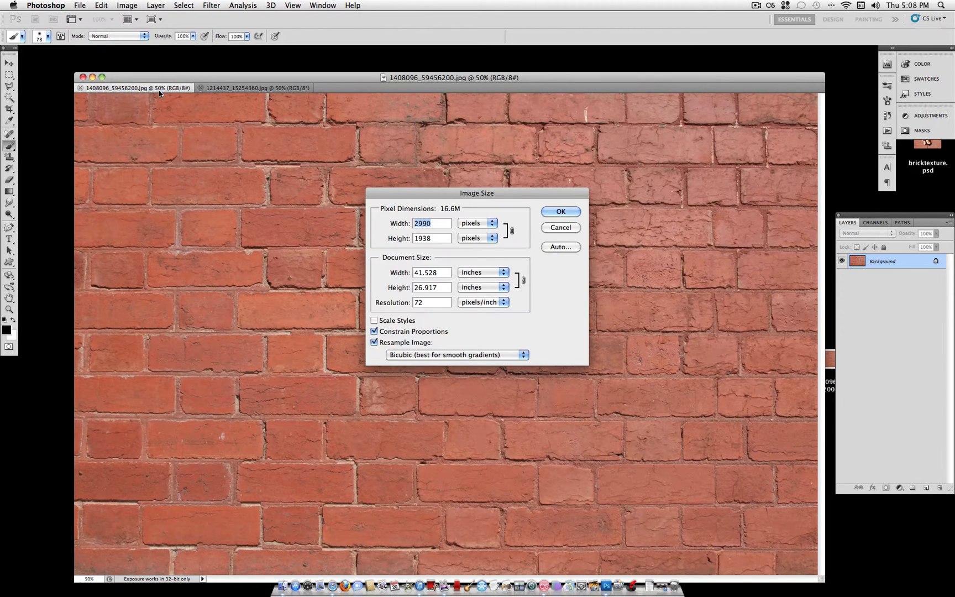
{"action": "mouse_move", "coordinate": [405, 221]}
{"action": "type", "text": "1200"}
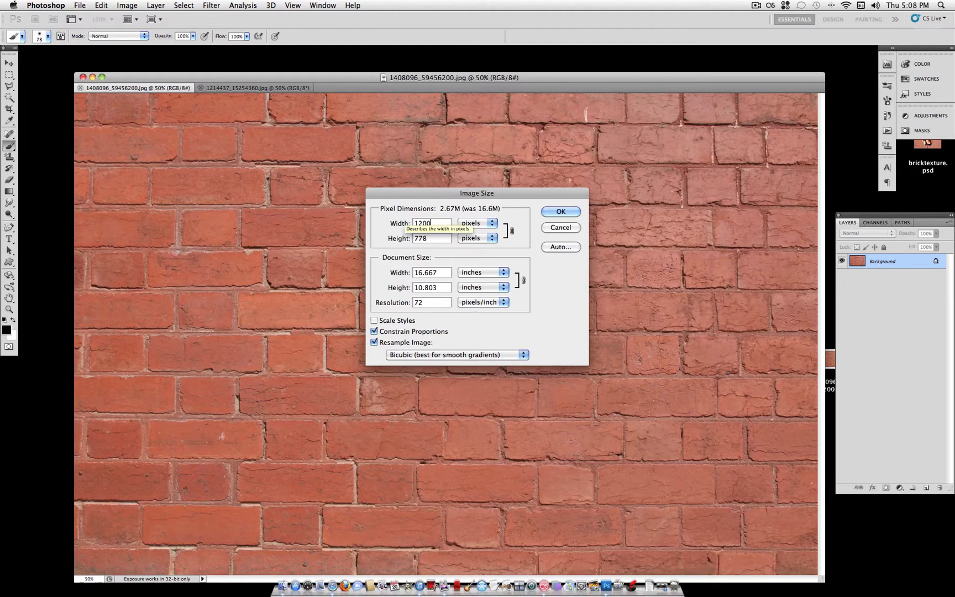
{"action": "left_click", "coordinate": [560, 211]}
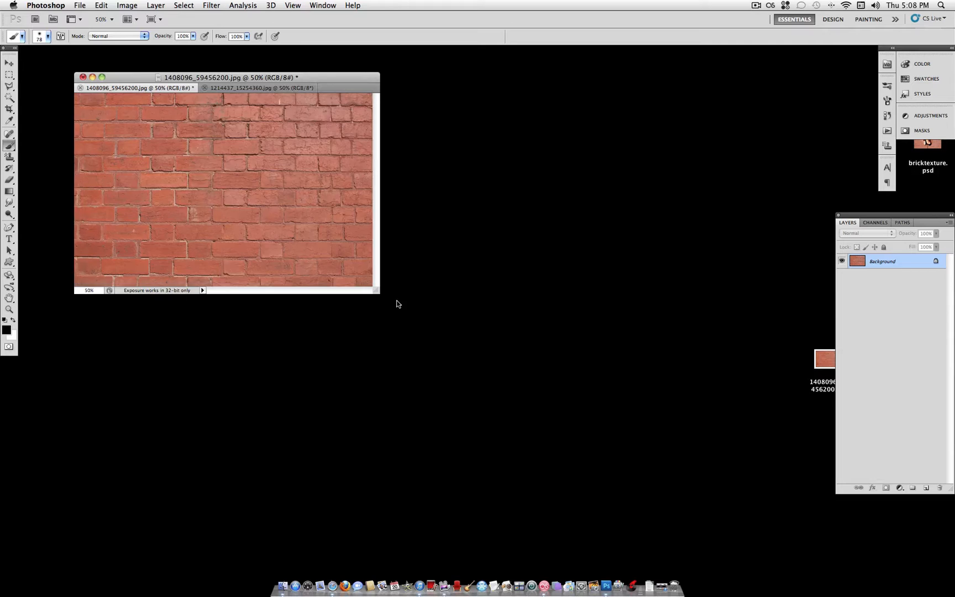
{"action": "left_click", "coordinate": [112, 19]}
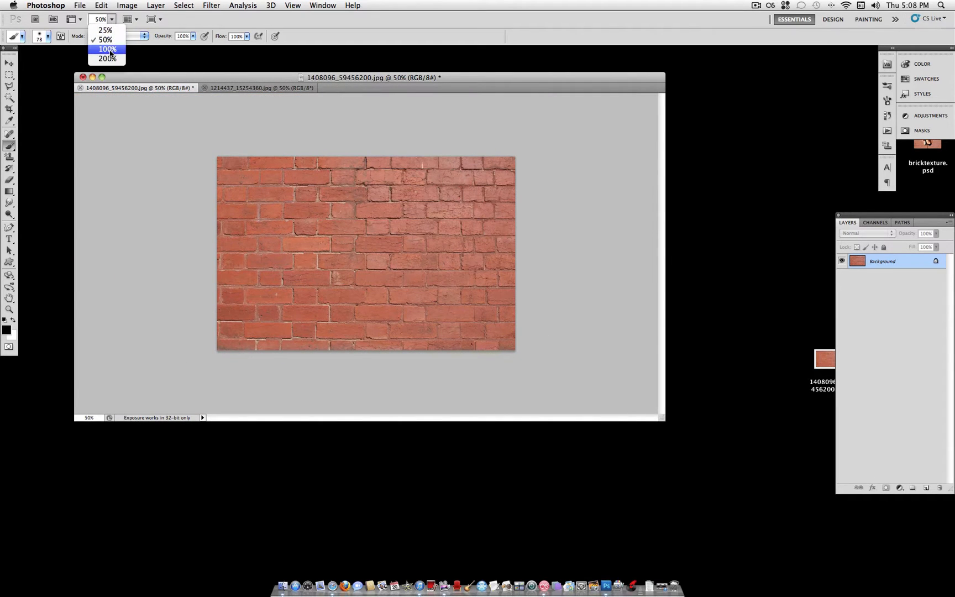
{"action": "left_click", "coordinate": [107, 49]}
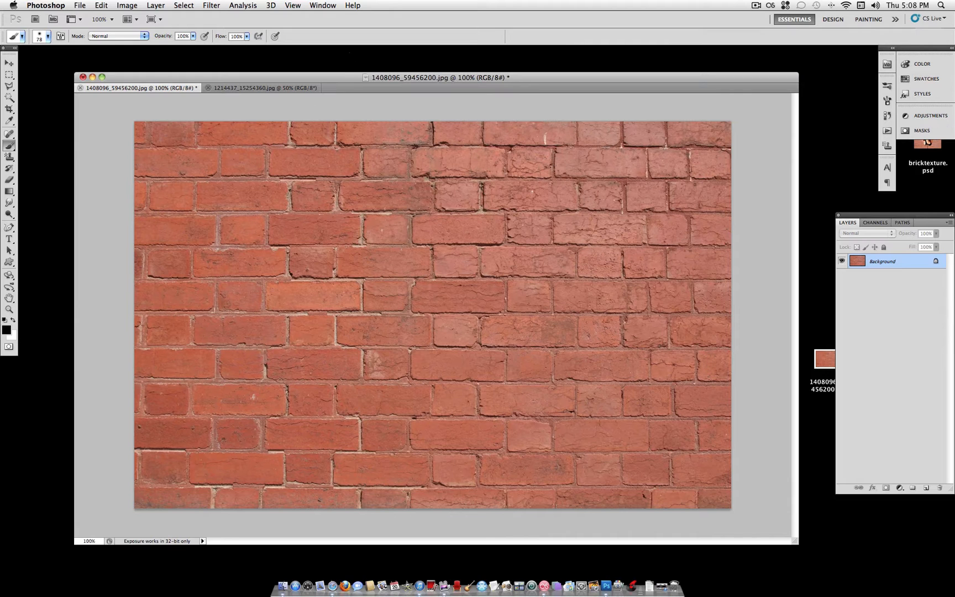
Copy the girl's photo into the brick document as hidden Layer 1 and select Background.
{"action": "left_click", "coordinate": [263, 87]}
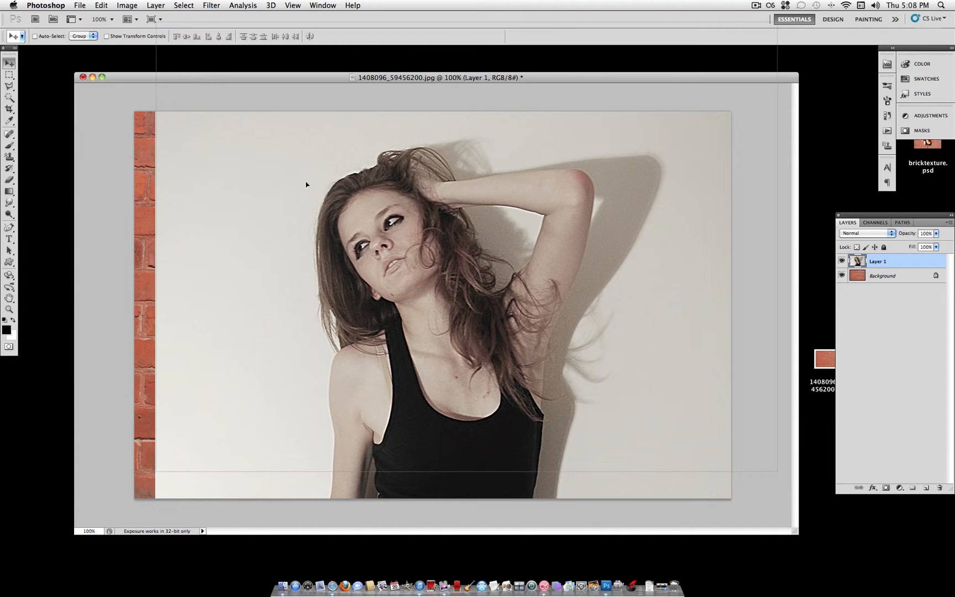
{"action": "left_click", "coordinate": [842, 261]}
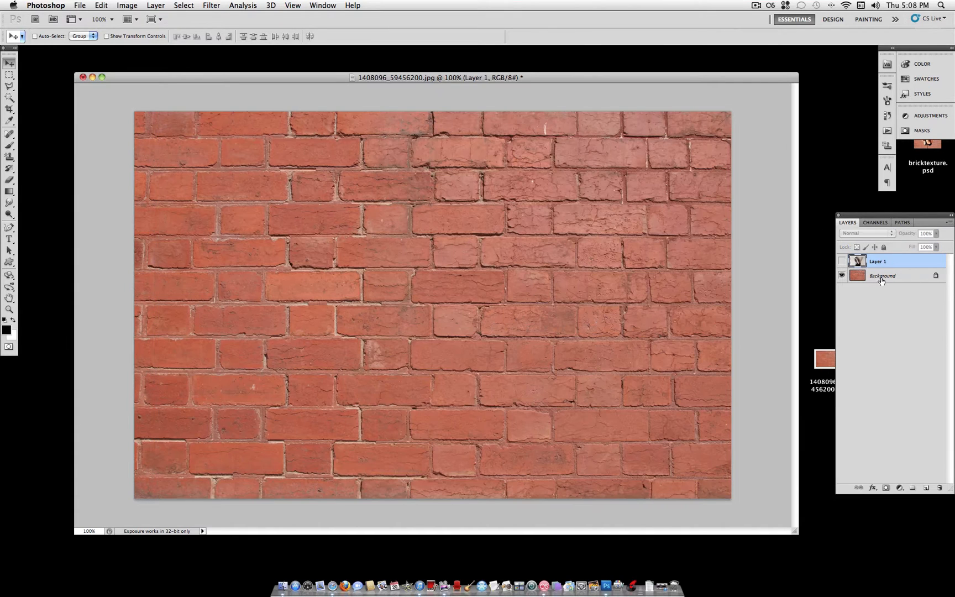
{"action": "left_click", "coordinate": [881, 276]}
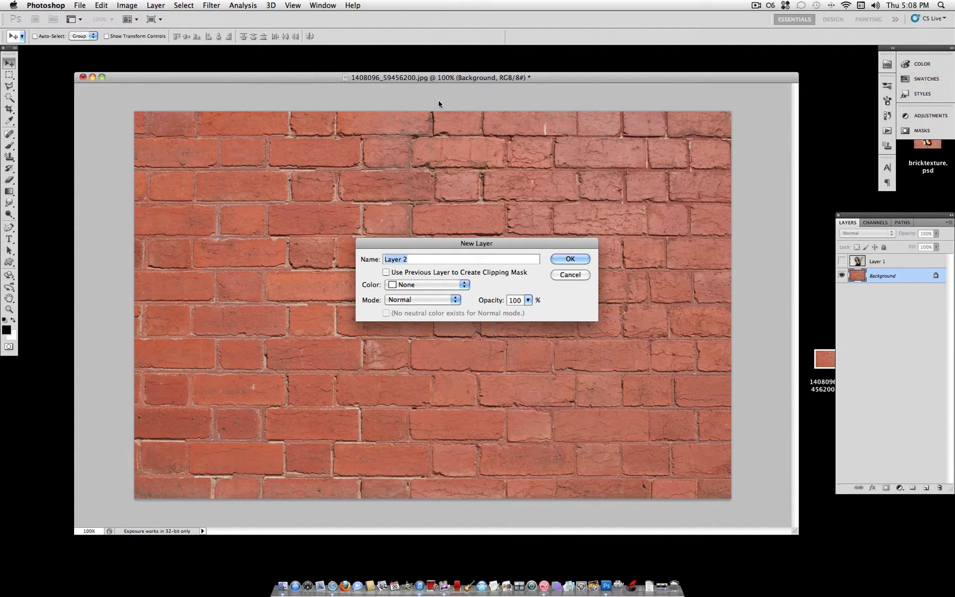
Name the new layer graffiti and prepare a large Brush with 0% hardness.
{"action": "type", "text": "graffi"}
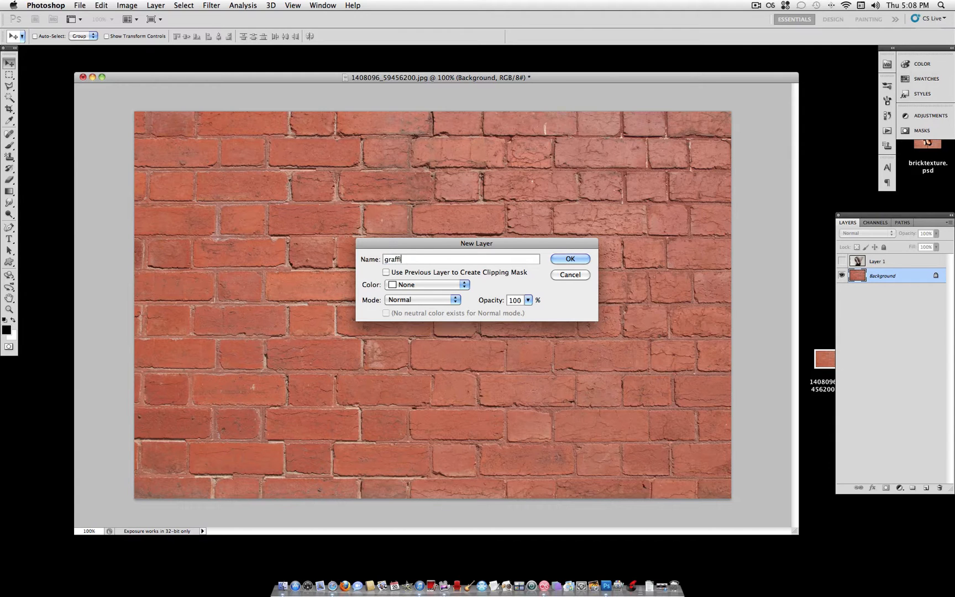
{"action": "left_click", "coordinate": [568, 259]}
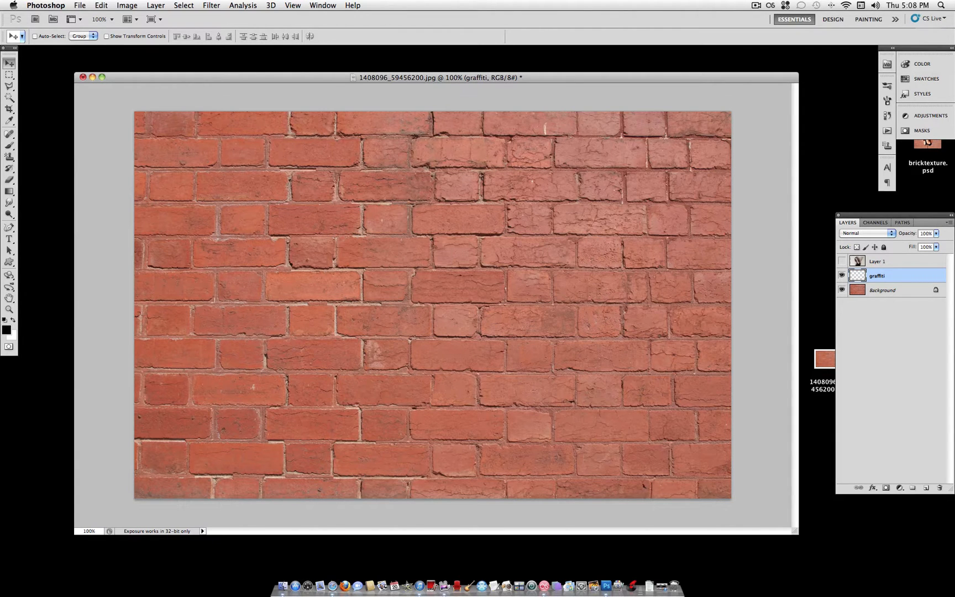
{"action": "left_click", "coordinate": [9, 146]}
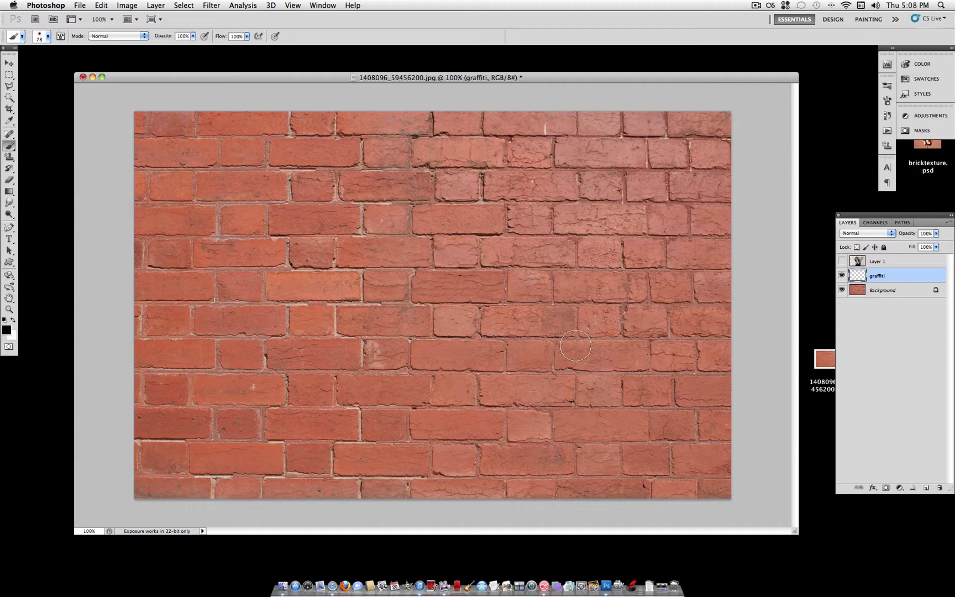
{"action": "mouse_move", "coordinate": [9, 147]}
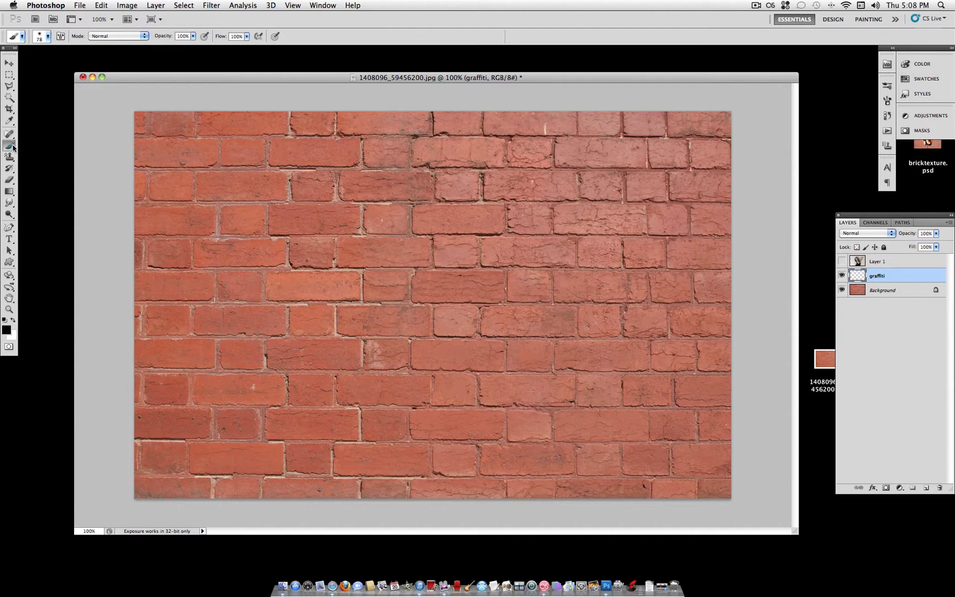
{"action": "left_click", "coordinate": [39, 37]}
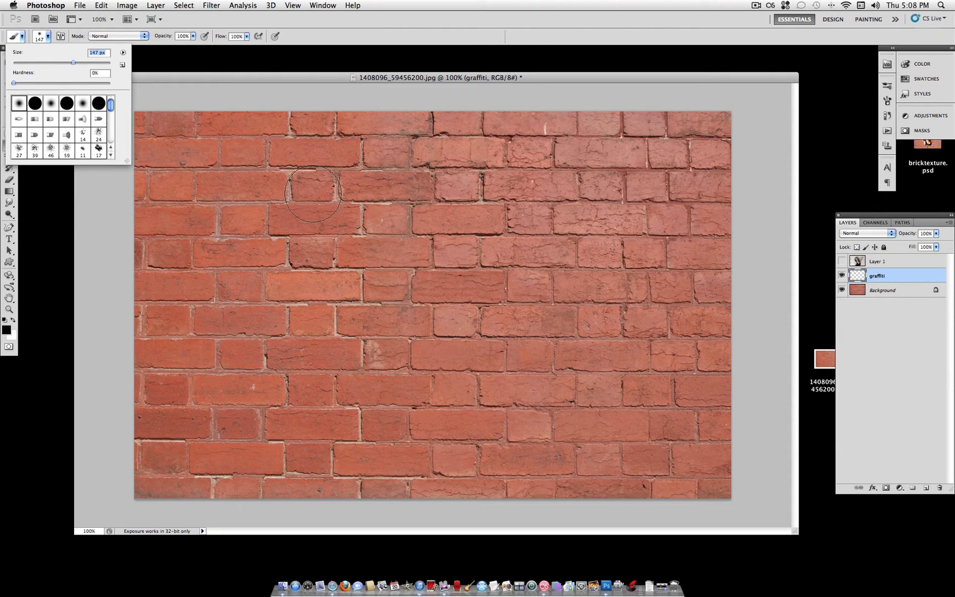
{"action": "mouse_move", "coordinate": [400, 296]}
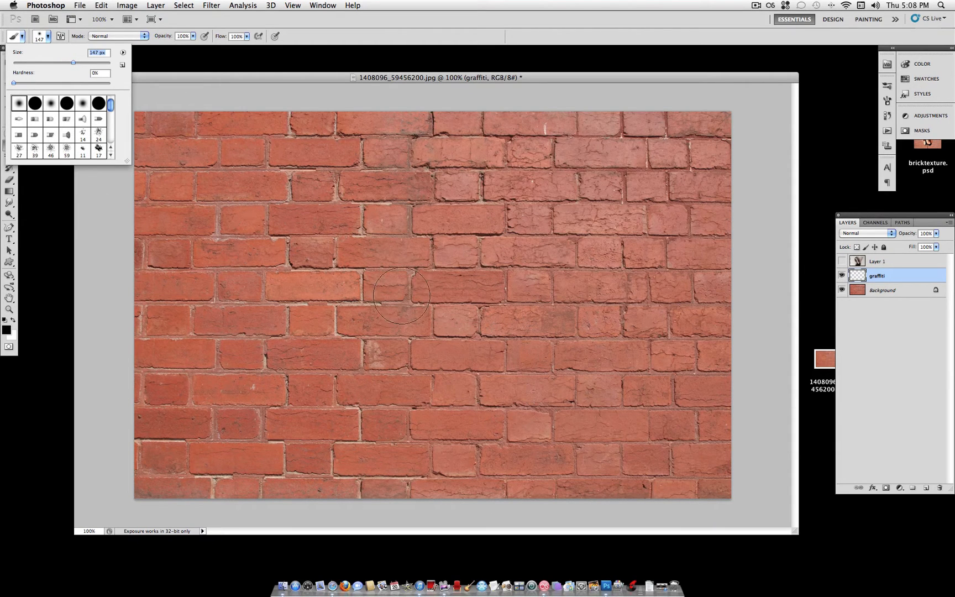
{"action": "left_click_drag", "start_coordinate": [73, 63], "coordinate": [75, 63]}
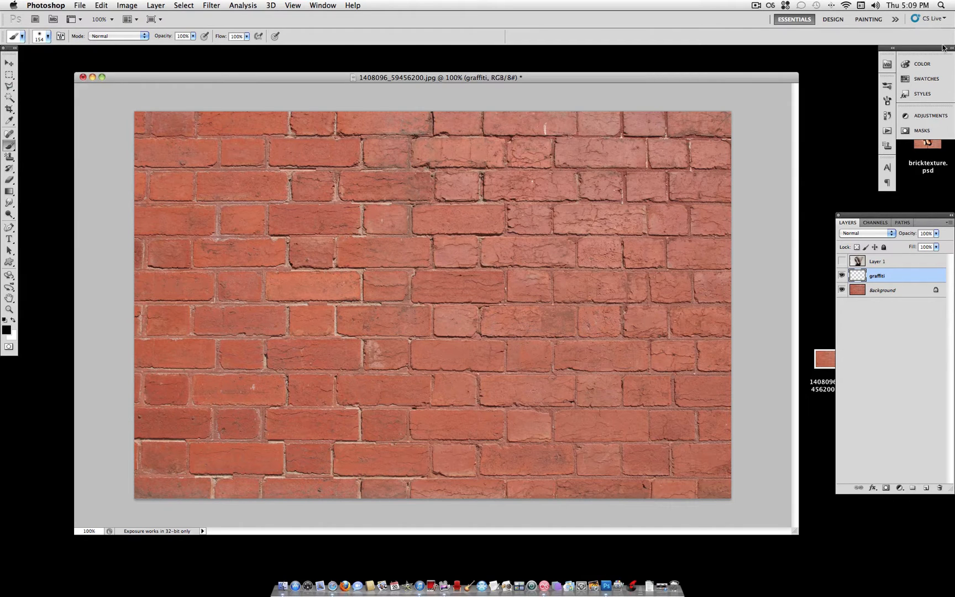
Enable Noise in the Brush panel and spray a black test blob on the bricks.
{"action": "left_click", "coordinate": [322, 4]}
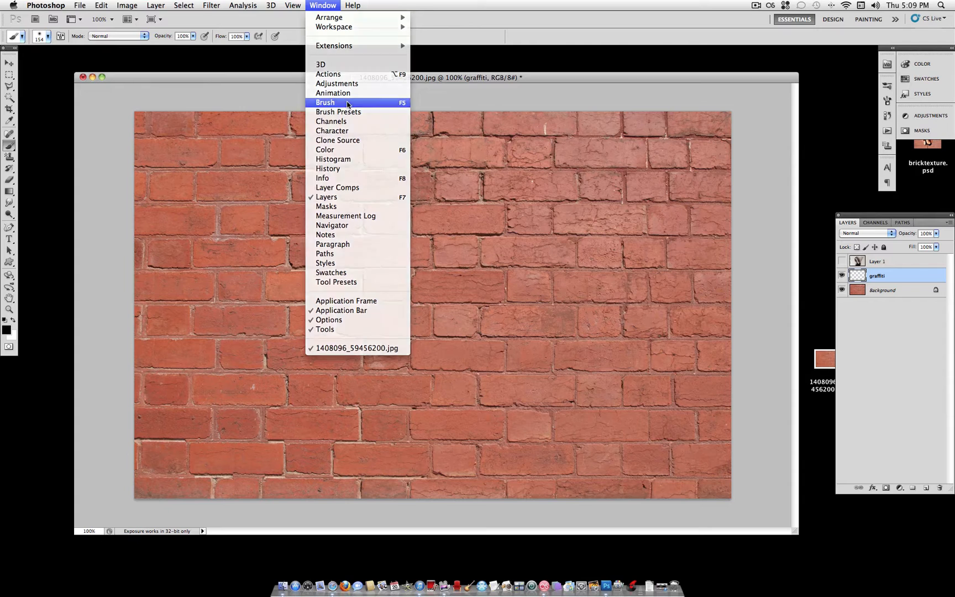
{"action": "left_click", "coordinate": [325, 102]}
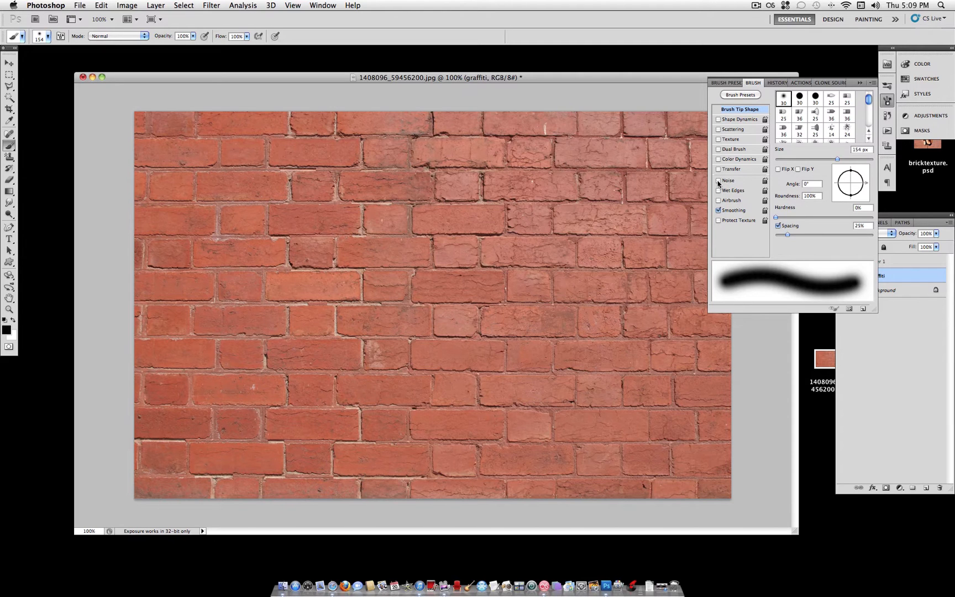
{"action": "left_click", "coordinate": [718, 181]}
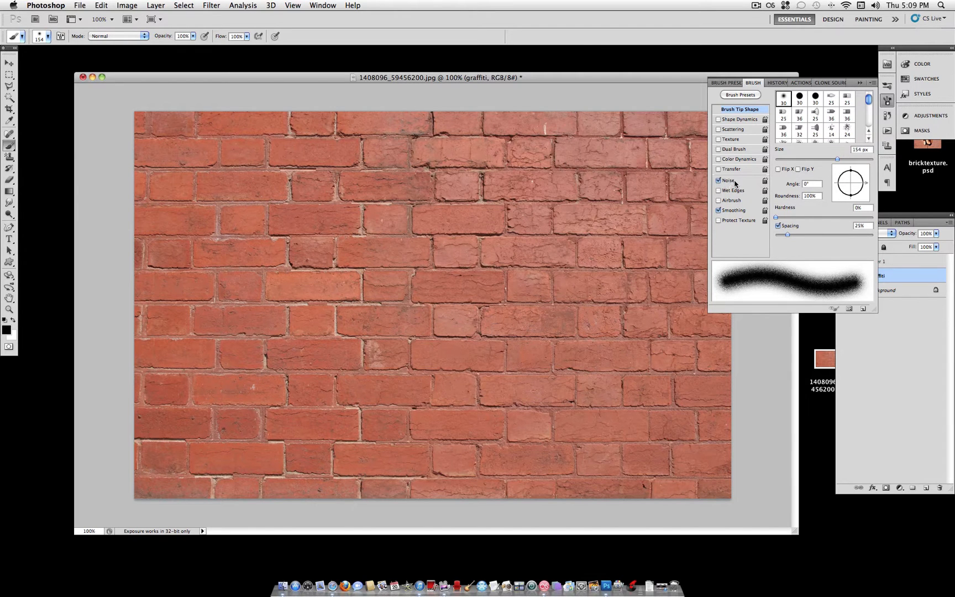
{"action": "mouse_move", "coordinate": [419, 288]}
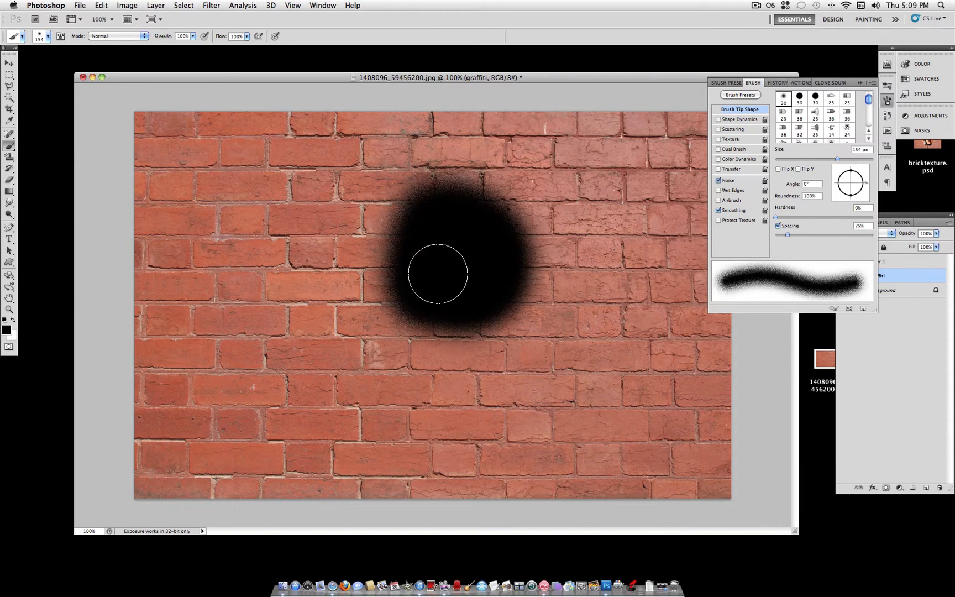
{"action": "left_click", "coordinate": [438, 271]}
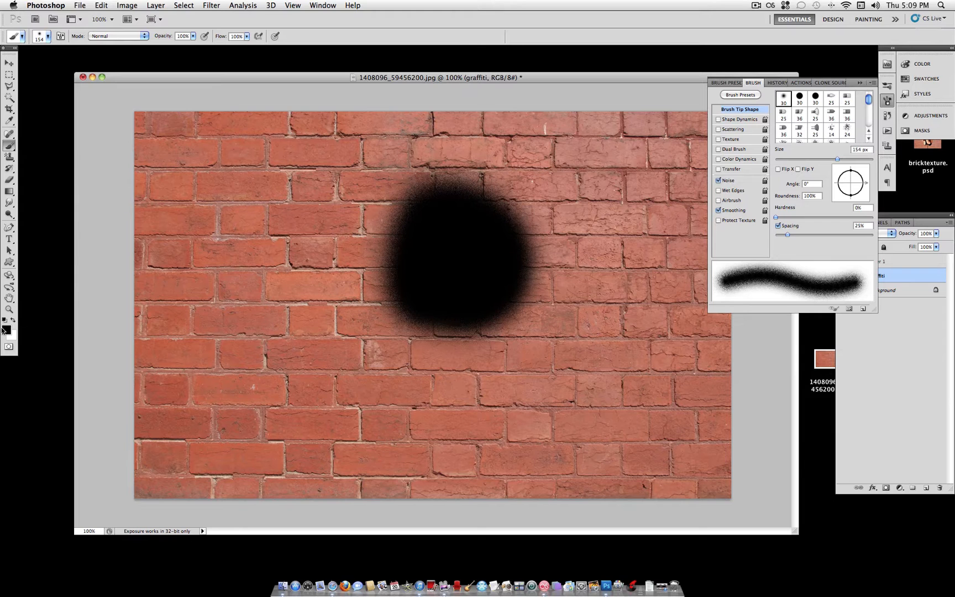
{"action": "mouse_move", "coordinate": [469, 285]}
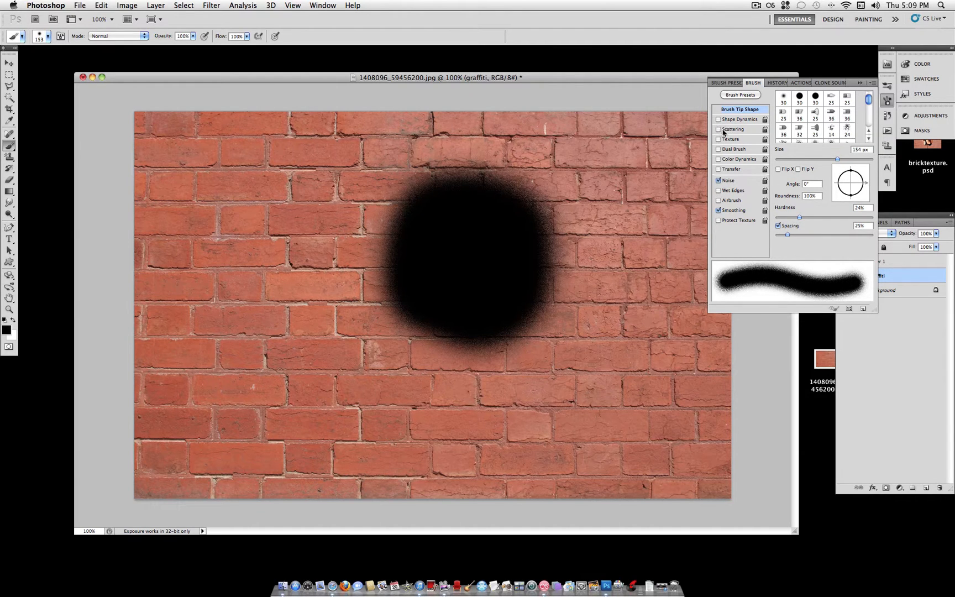
Turn on Scattering, reduce the brush size and spray around the blob's edge.
{"action": "left_click", "coordinate": [734, 128]}
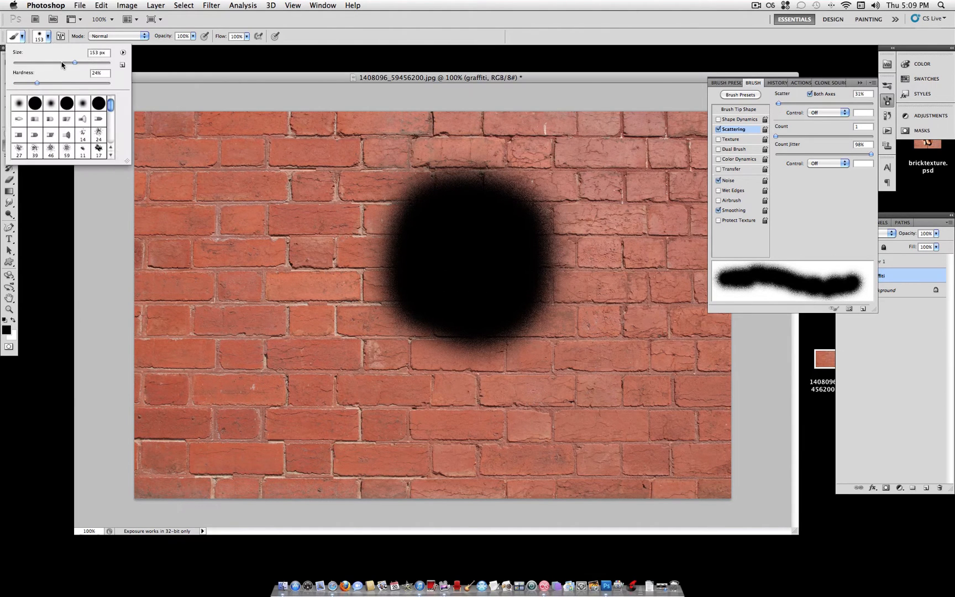
{"action": "left_click_drag", "start_coordinate": [75, 64], "coordinate": [58, 63]}
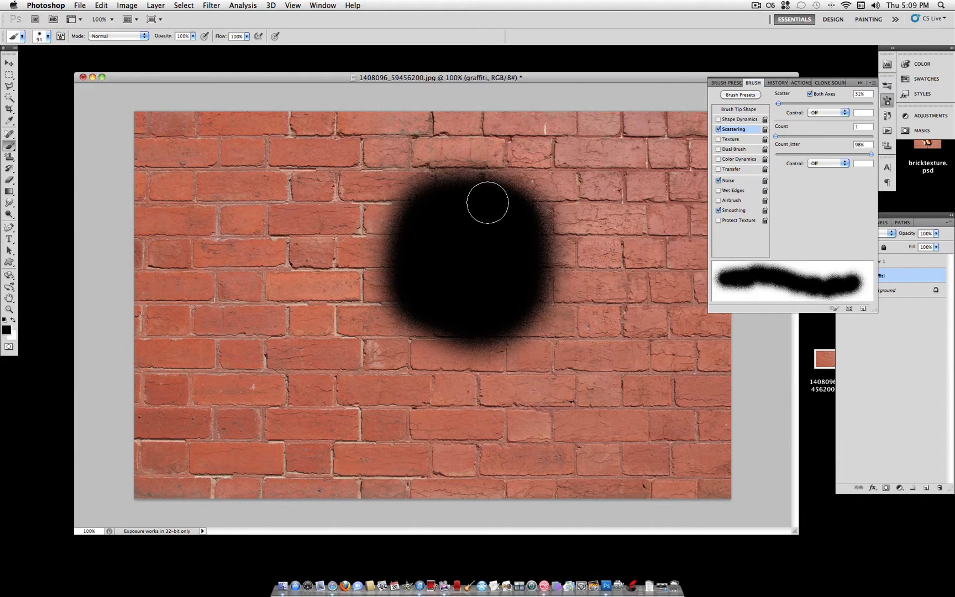
{"action": "left_click", "coordinate": [739, 110]}
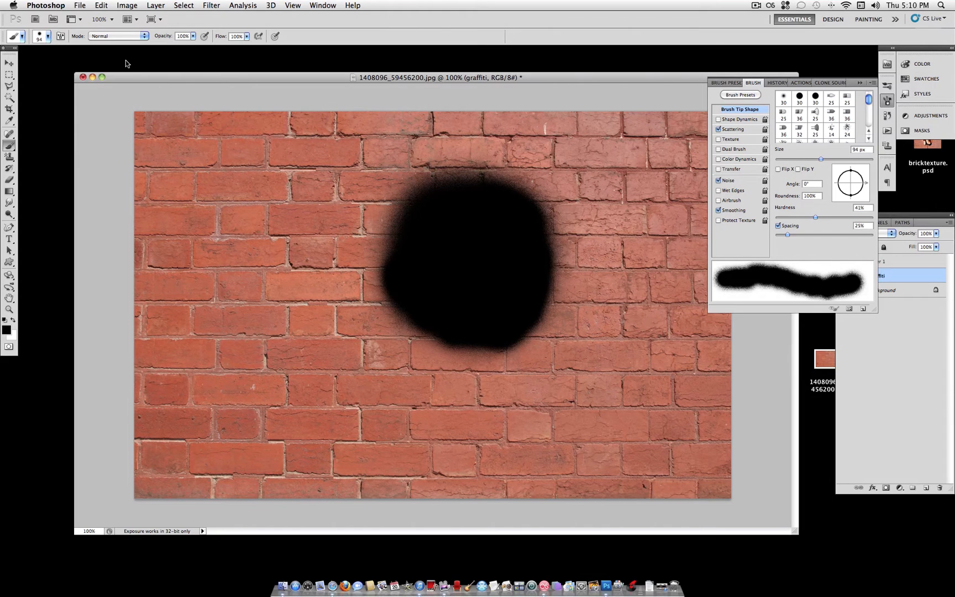
Shrink the brush to a few pixels and paint thin black drips below the splatter.
{"action": "left_click", "coordinate": [49, 36]}
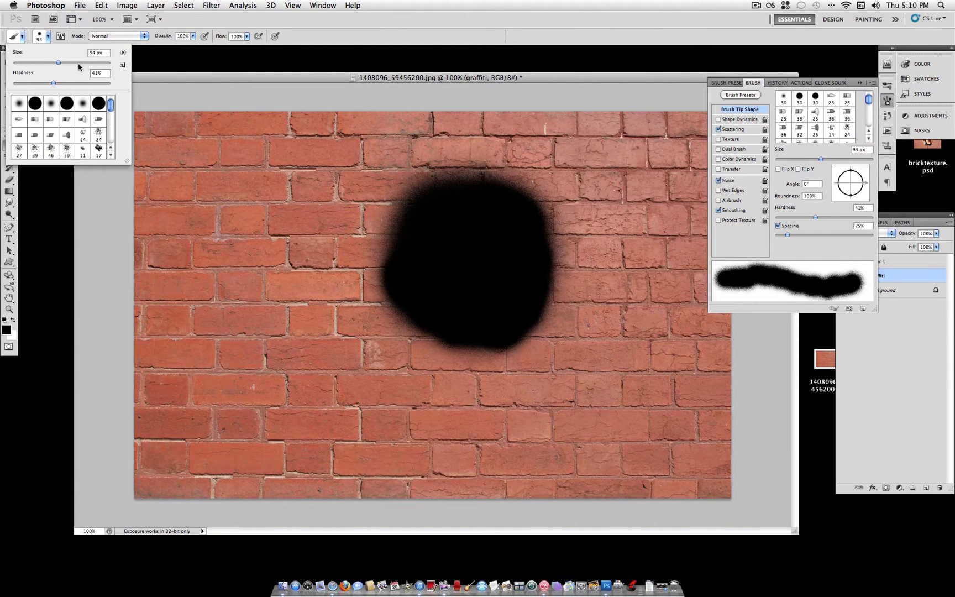
{"action": "left_click_drag", "start_coordinate": [58, 63], "coordinate": [16, 63]}
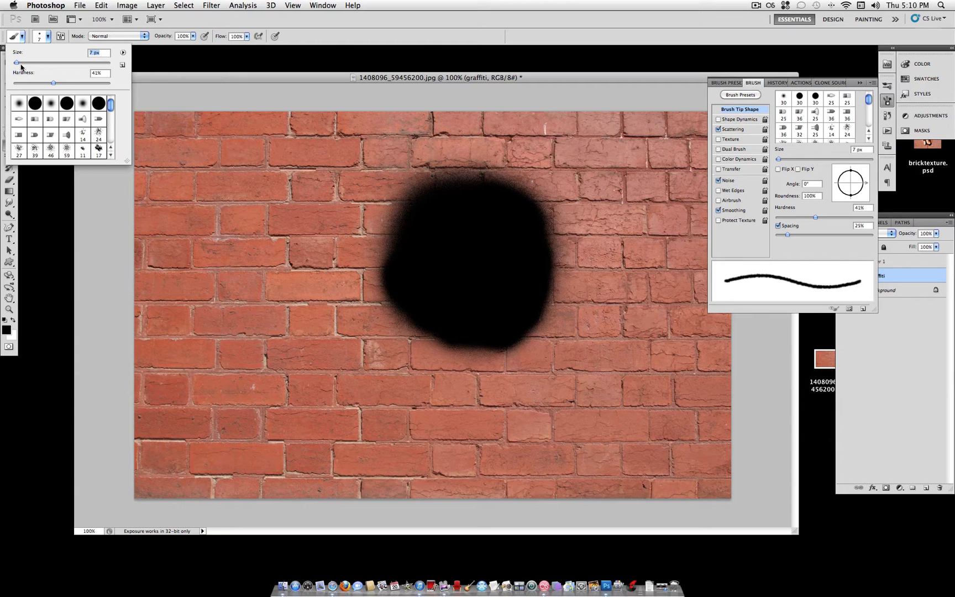
{"action": "left_click_drag", "start_coordinate": [19, 63], "coordinate": [28, 63]}
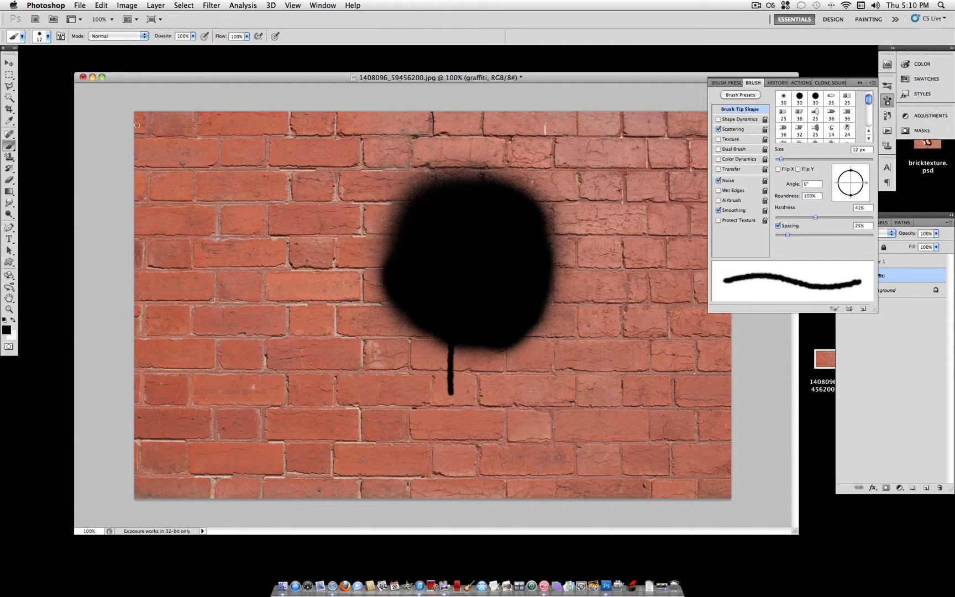
{"action": "left_click", "coordinate": [48, 37]}
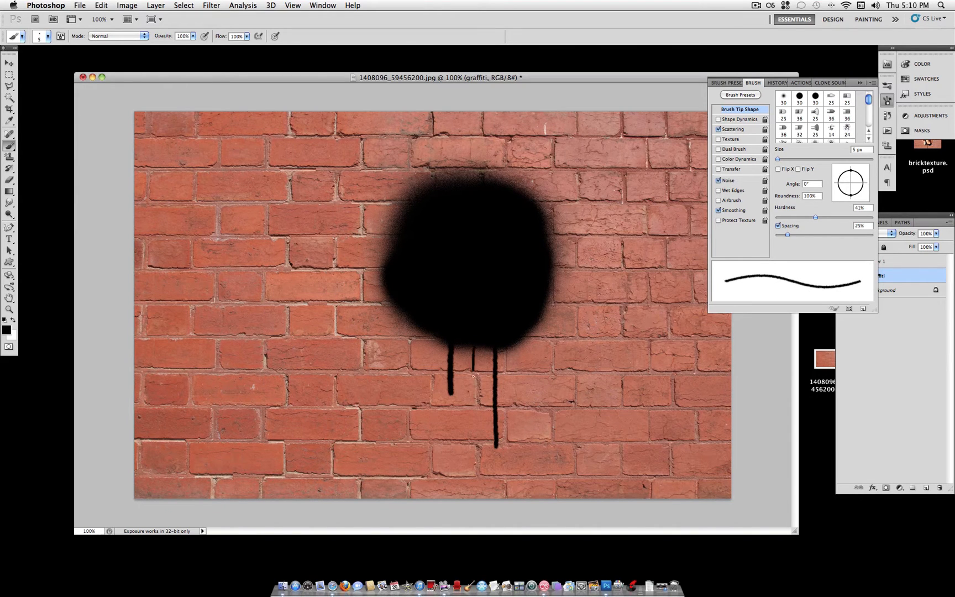
{"action": "left_click", "coordinate": [101, 5]}
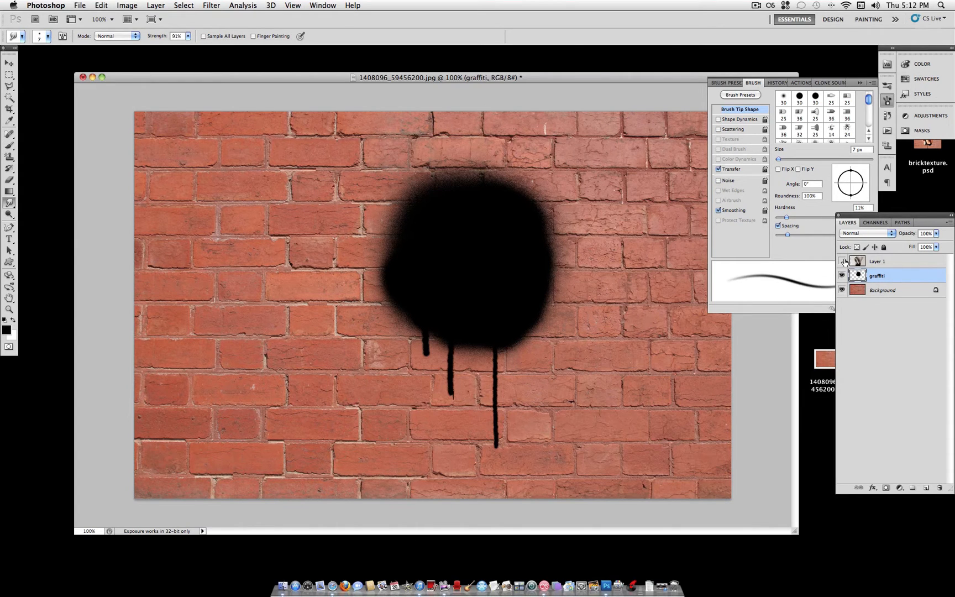
Show Layer 1 and apply Layer > Create Clipping Mask so the girl shows inside the splatter.
{"action": "left_click", "coordinate": [842, 261]}
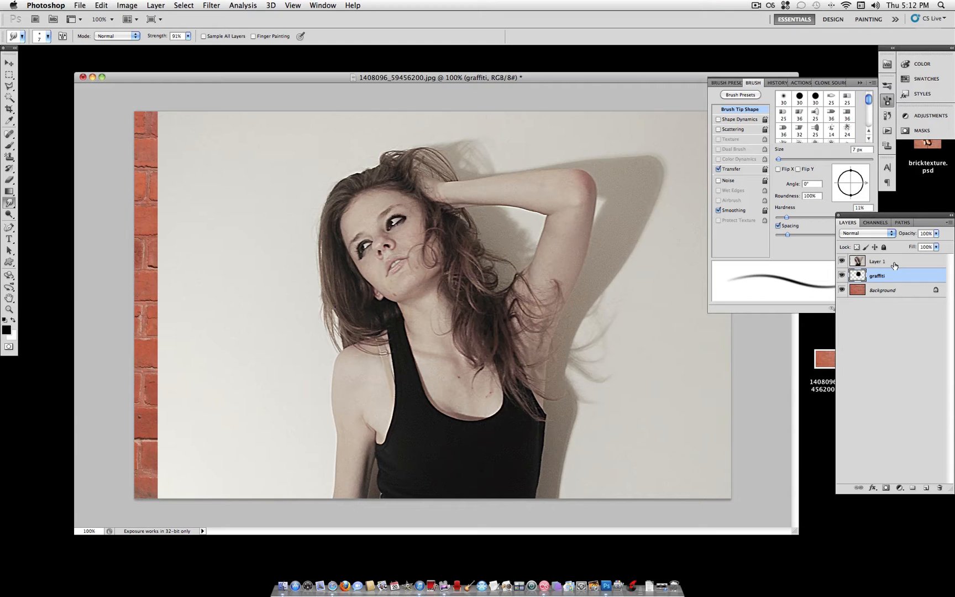
{"action": "left_click", "coordinate": [876, 261]}
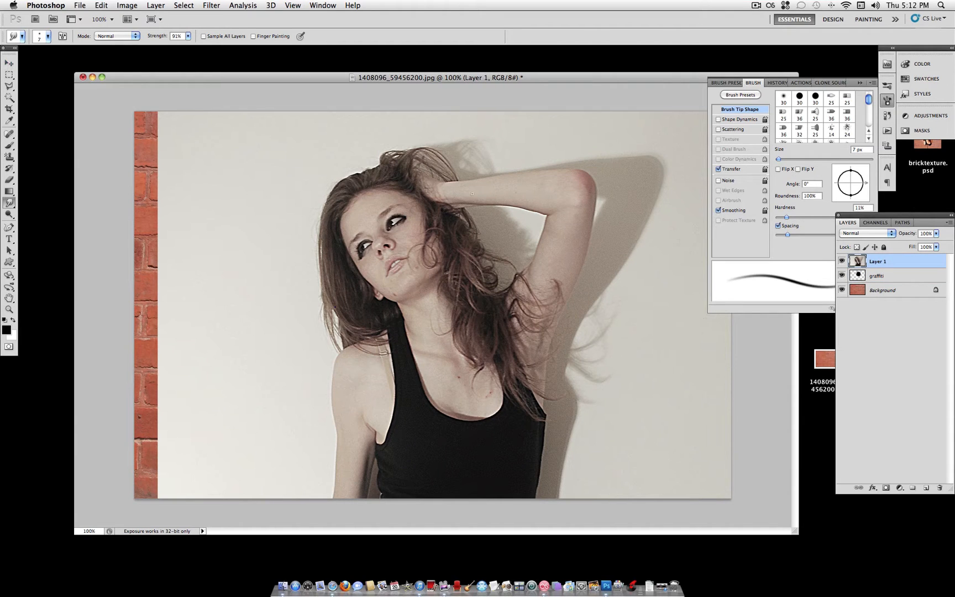
{"action": "left_click", "coordinate": [156, 5]}
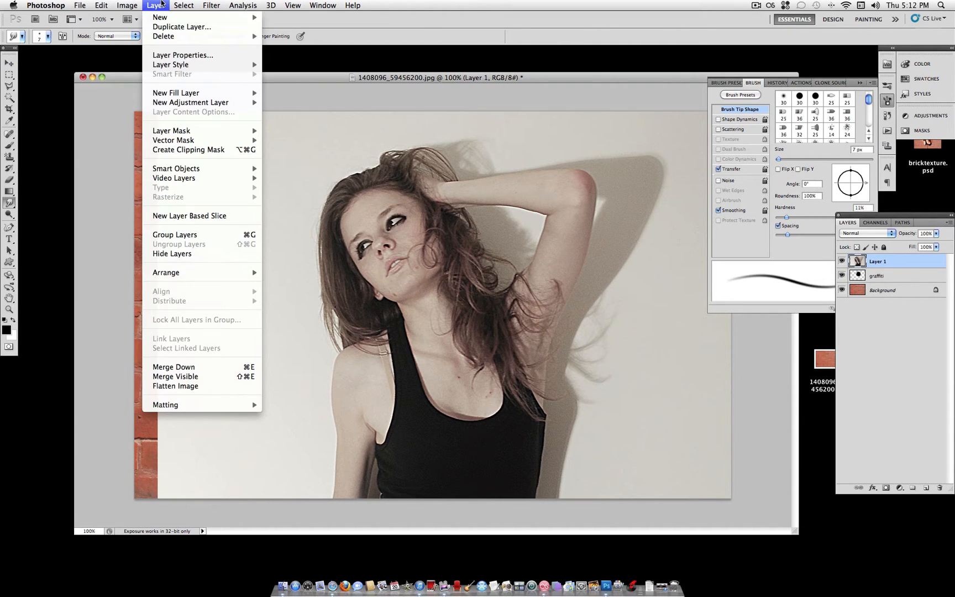
{"action": "mouse_move", "coordinate": [189, 151]}
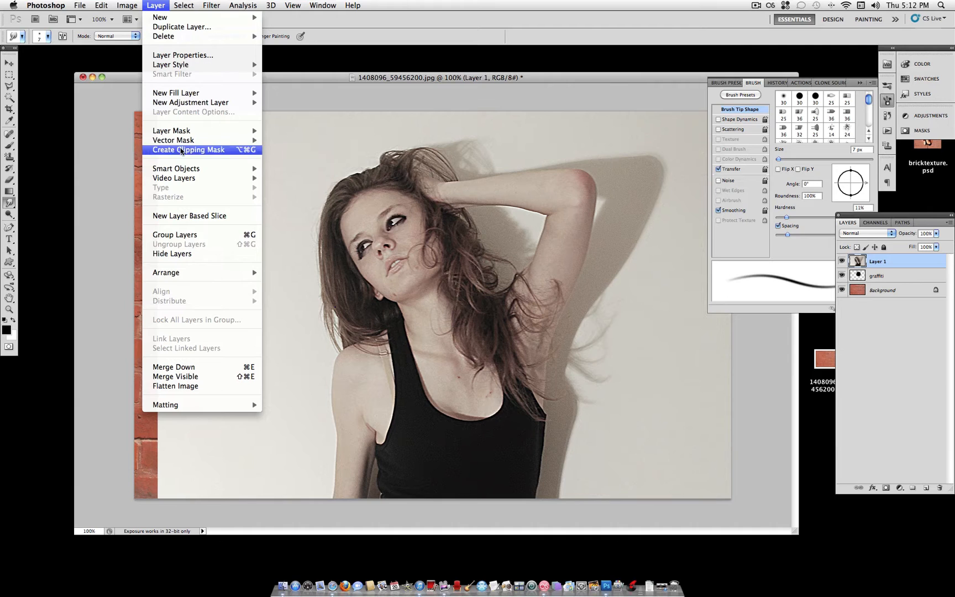
{"action": "left_click", "coordinate": [188, 150]}
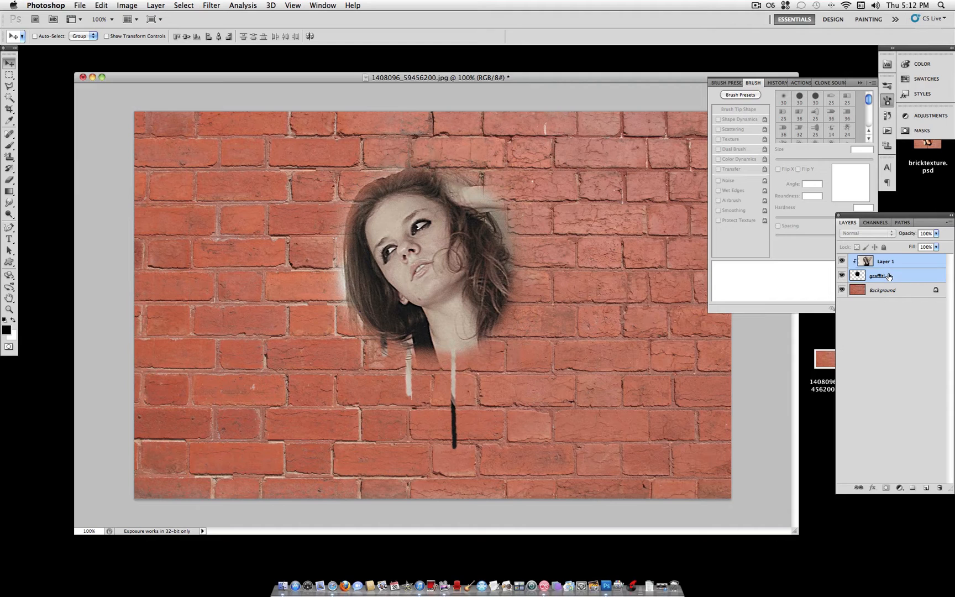
{"action": "left_click", "coordinate": [887, 260]}
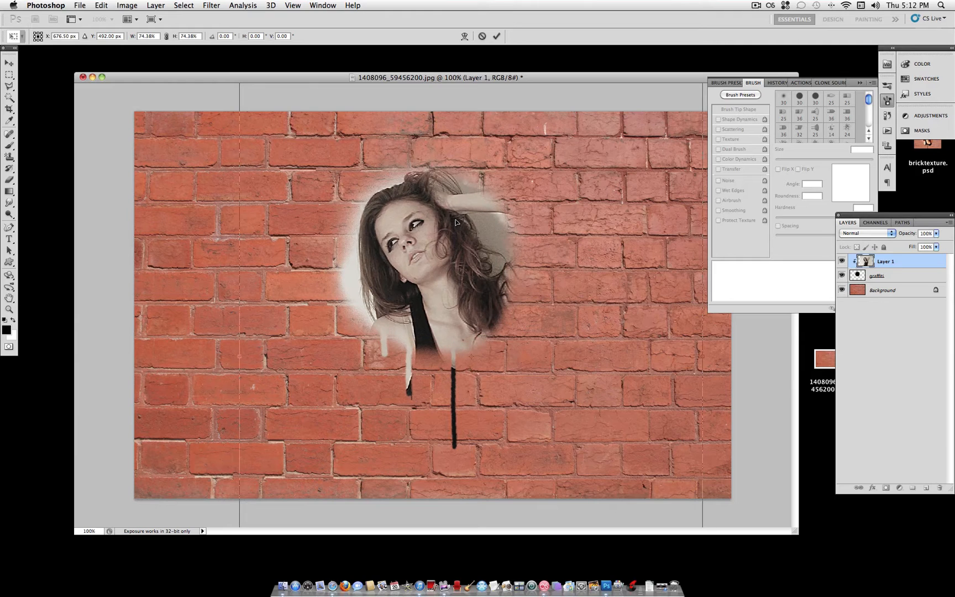
Commit the free transform scaling the girl's photo to about 74%.
{"action": "left_click", "coordinate": [8, 63]}
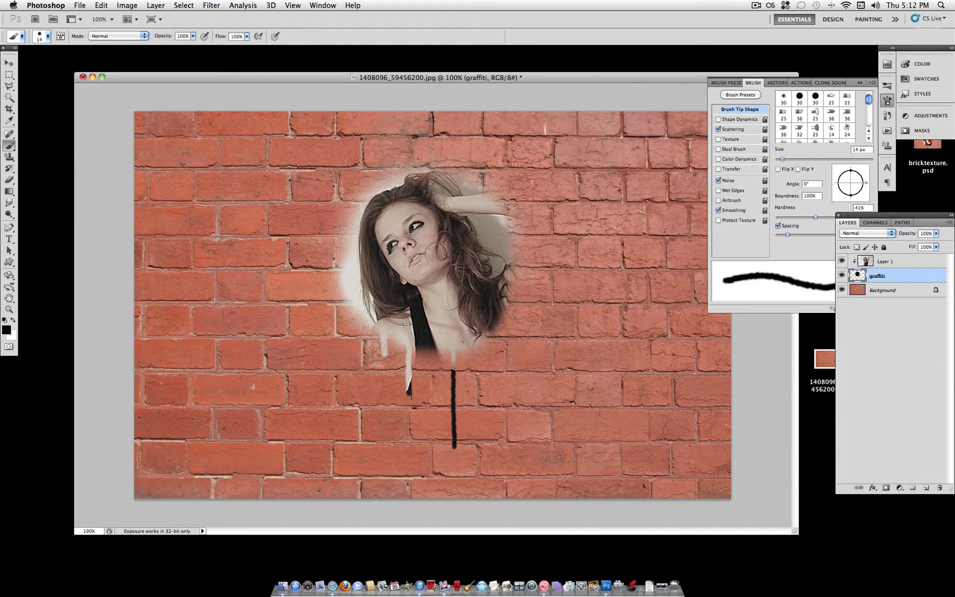
Set a 110 px fully soft brush on the graffiti layer and paint around the figure.
{"action": "left_click", "coordinate": [48, 37]}
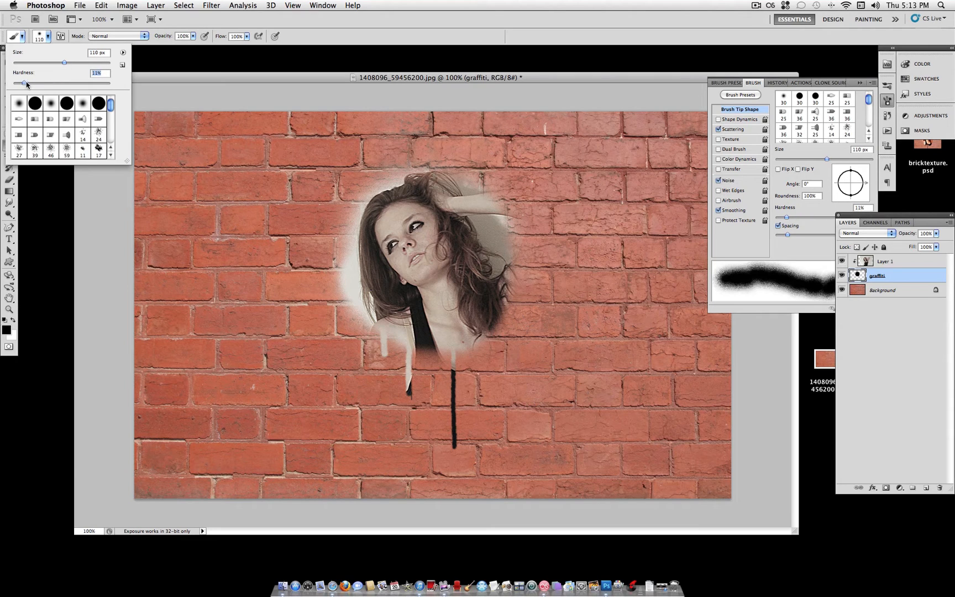
{"action": "left_click", "coordinate": [514, 206]}
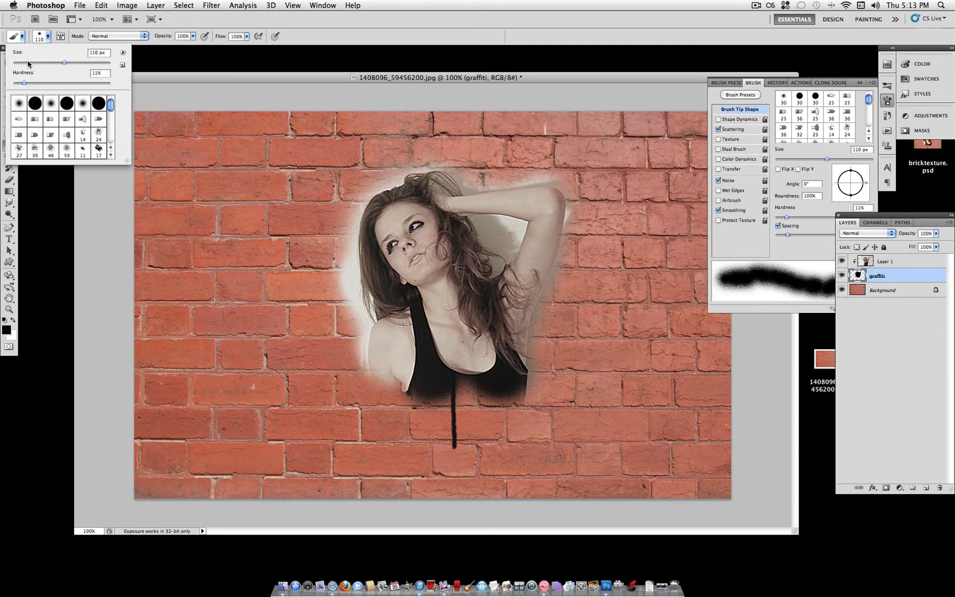
{"action": "left_click_drag", "start_coordinate": [62, 63], "coordinate": [19, 63]}
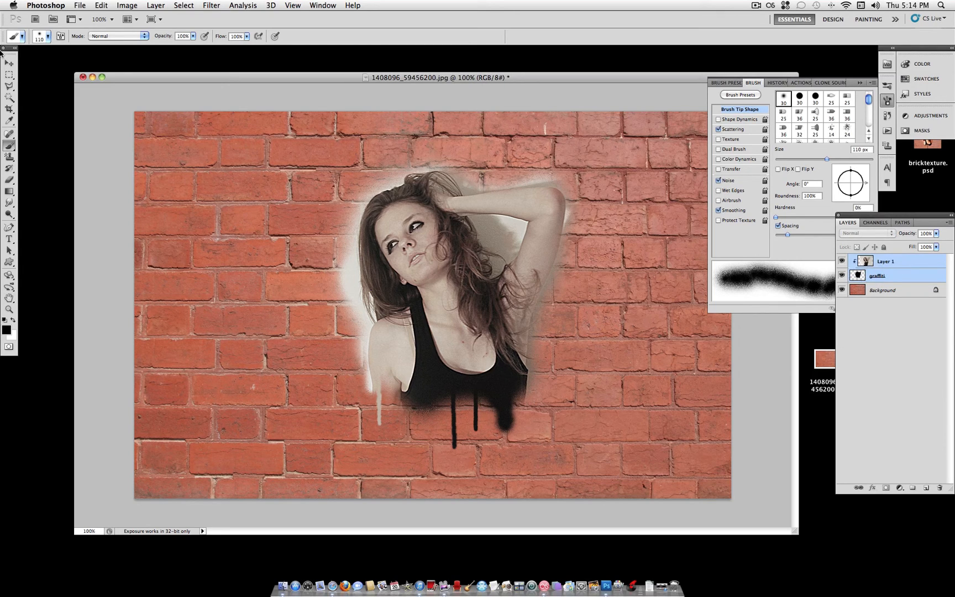
Reposition the girl's photo with the Move tool and change the layer's blending mode.
{"action": "left_click", "coordinate": [9, 63]}
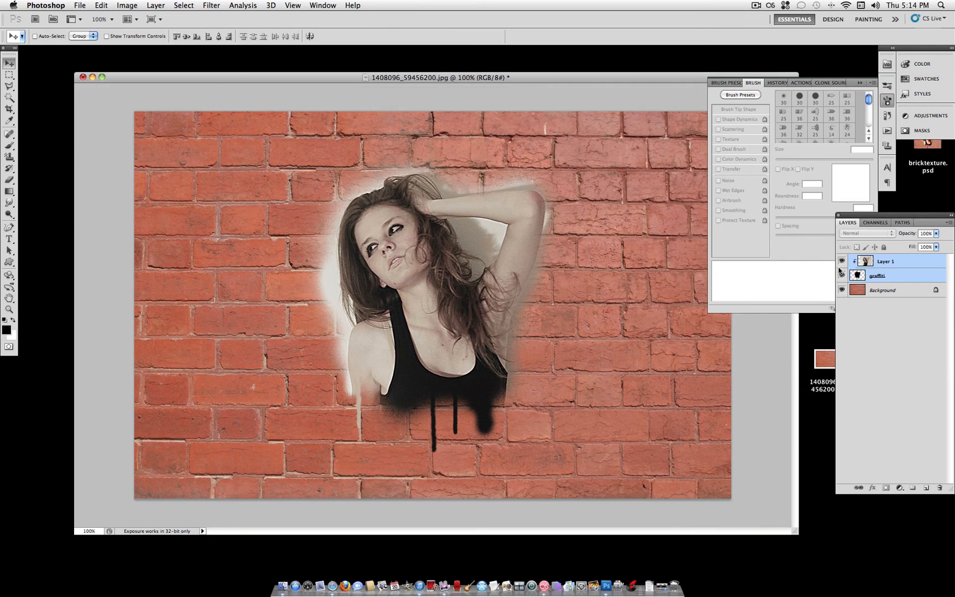
{"action": "left_click", "coordinate": [877, 275]}
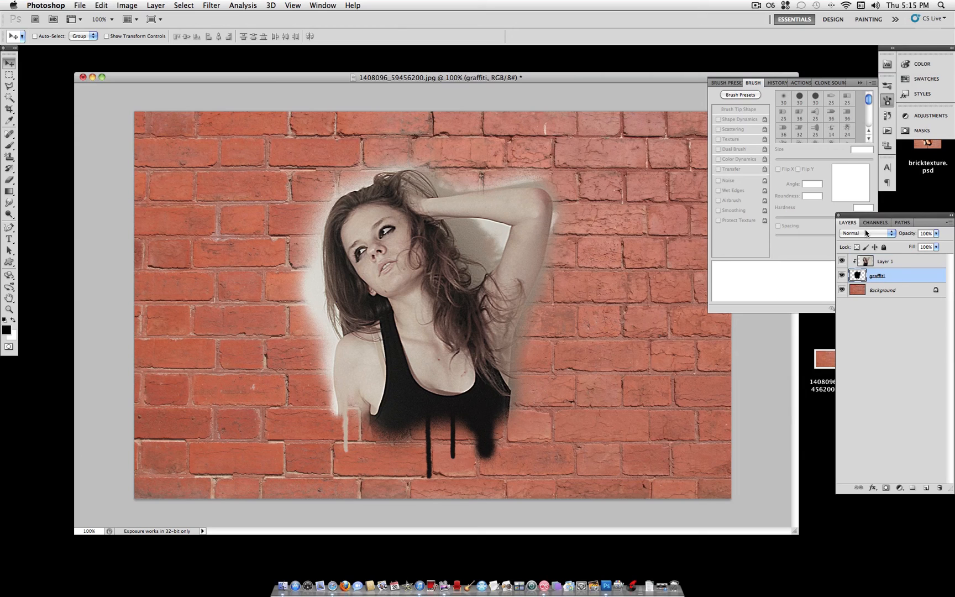
{"action": "left_click", "coordinate": [866, 234]}
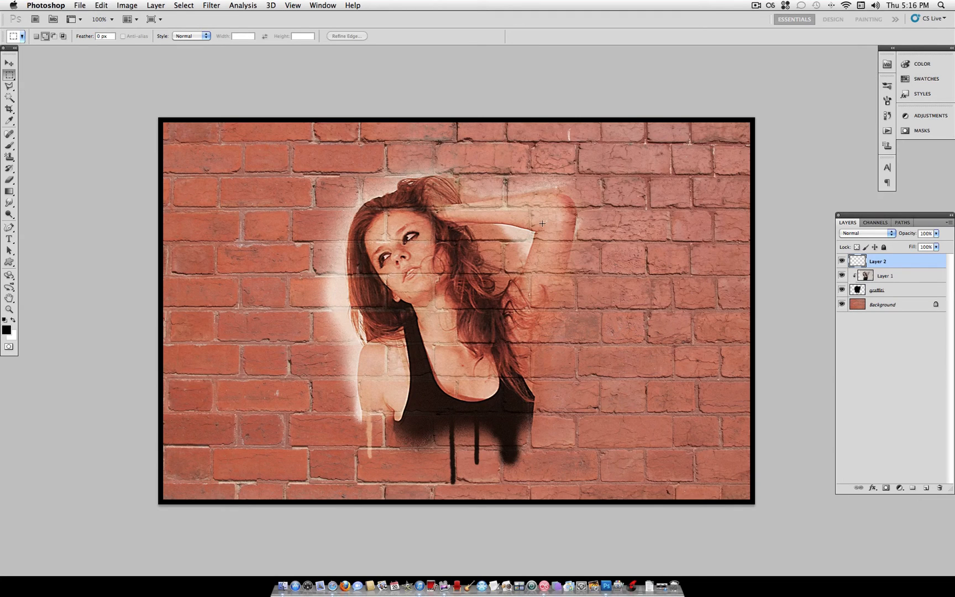
{"action": "mouse_move", "coordinate": [531, 223]}
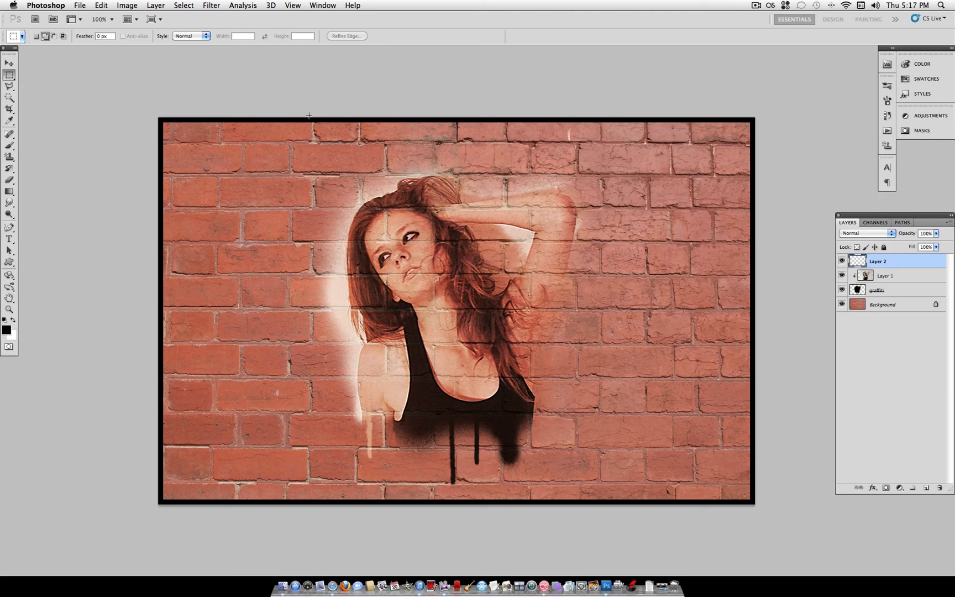
{"action": "mouse_move", "coordinate": [342, 116]}
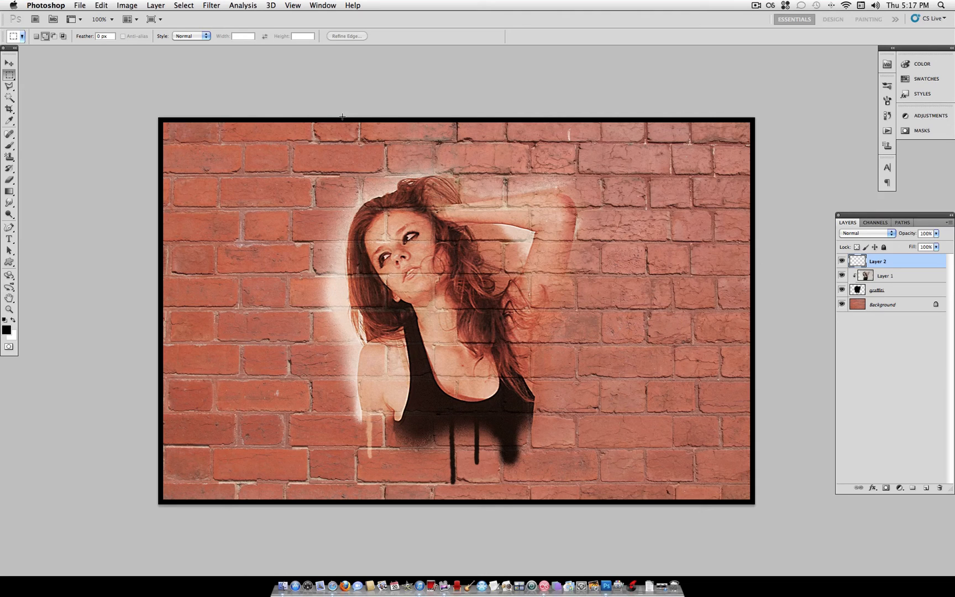
{"action": "mouse_move", "coordinate": [375, 117]}
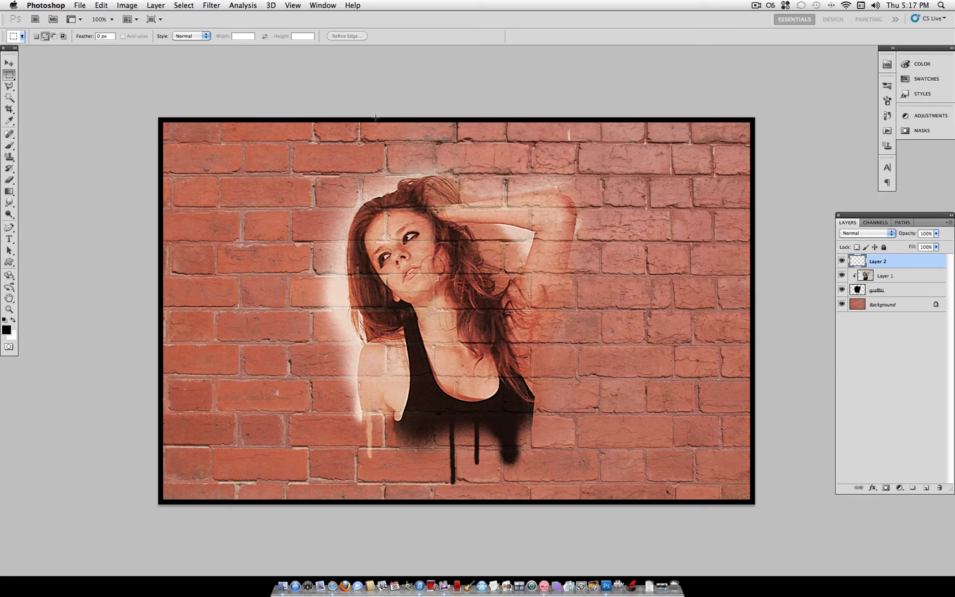